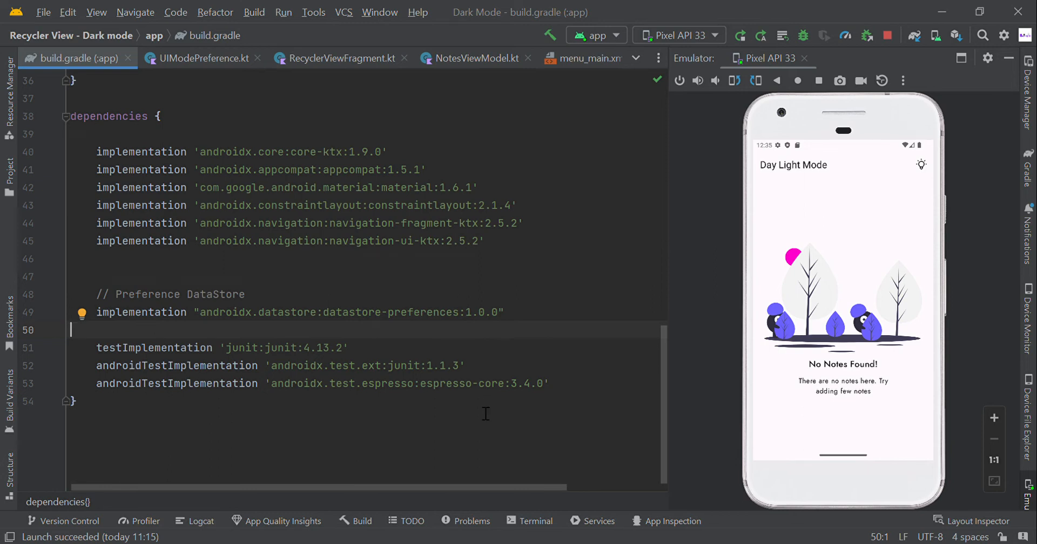
{"action": "mouse_move", "coordinate": [928, 160]}
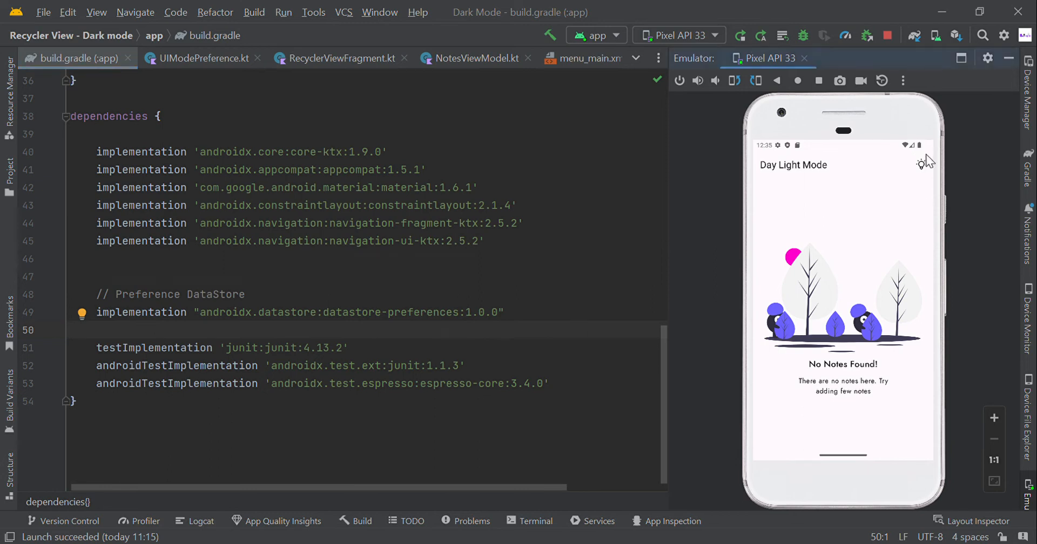
Step: Toggle the emulator notes app into its dark night-mode theme from the toolbar bulb icon
{"action": "left_click", "coordinate": [921, 165]}
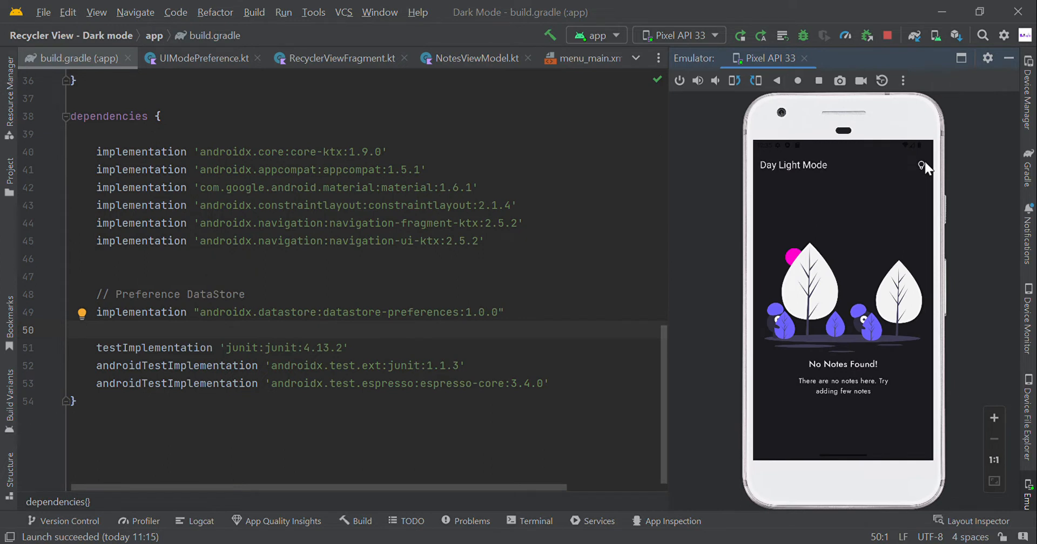
{"action": "mouse_move", "coordinate": [99, 298]}
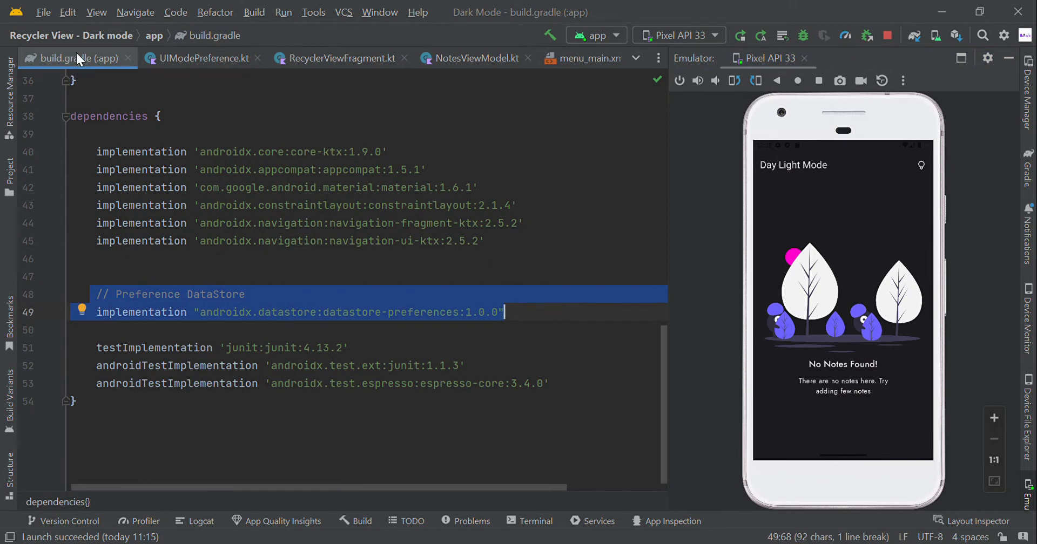
{"action": "mouse_move", "coordinate": [511, 325]}
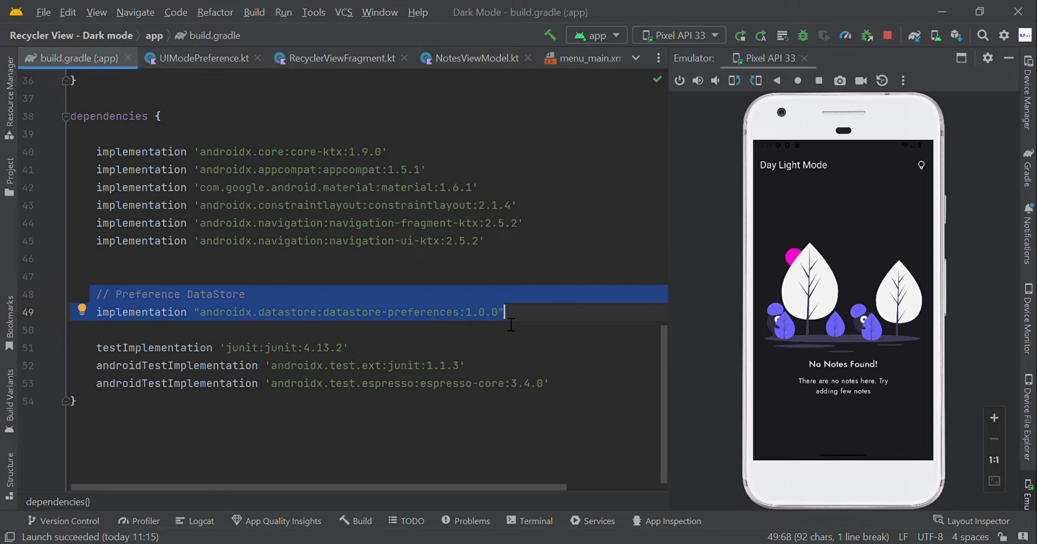
Step: Show UIModePreference.kt and review its saveToDataStore function and uiMode flow
{"action": "left_click", "coordinate": [201, 58]}
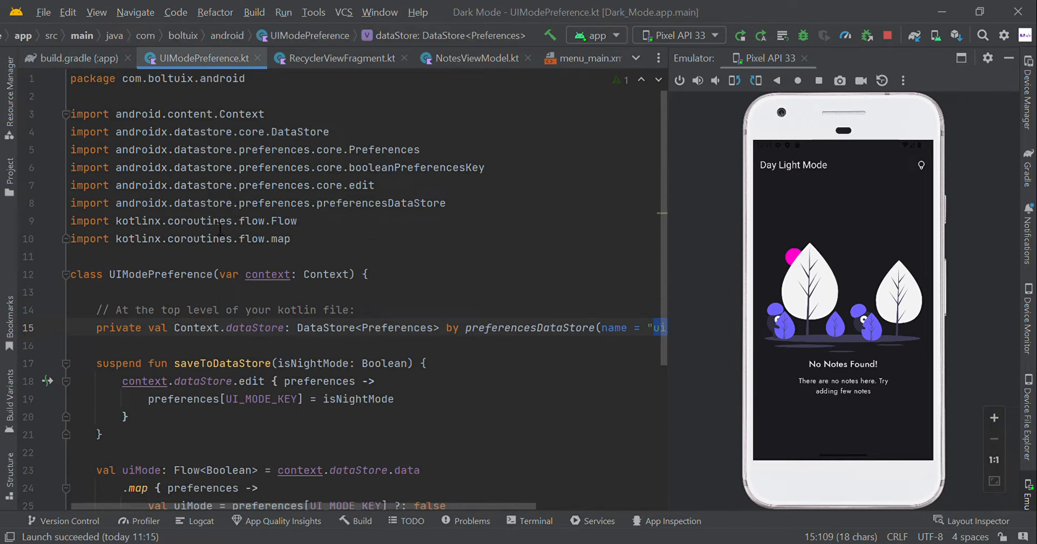
{"action": "scroll", "scroll_direction": "down", "scroll_amount": 3}
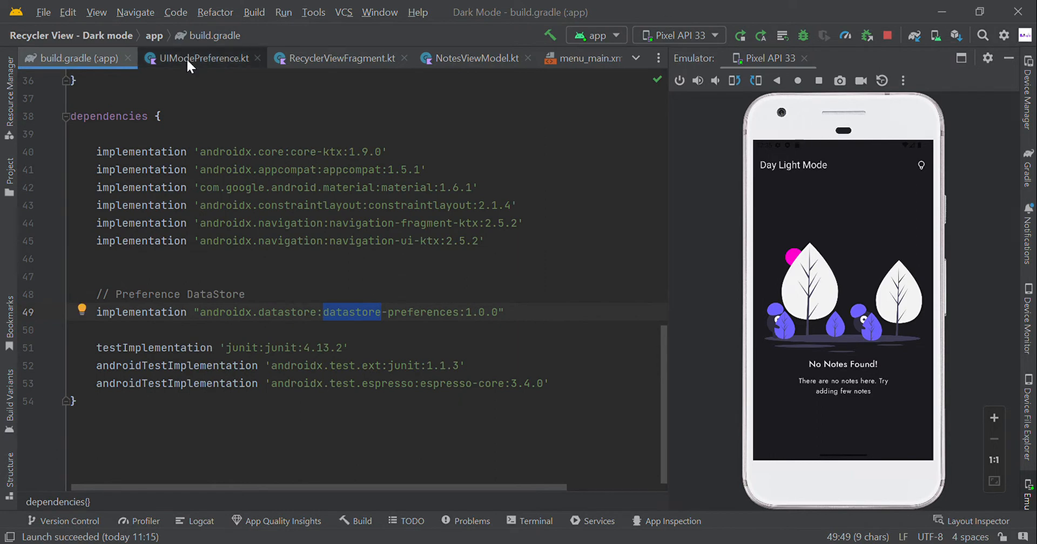
{"action": "left_click", "coordinate": [204, 58]}
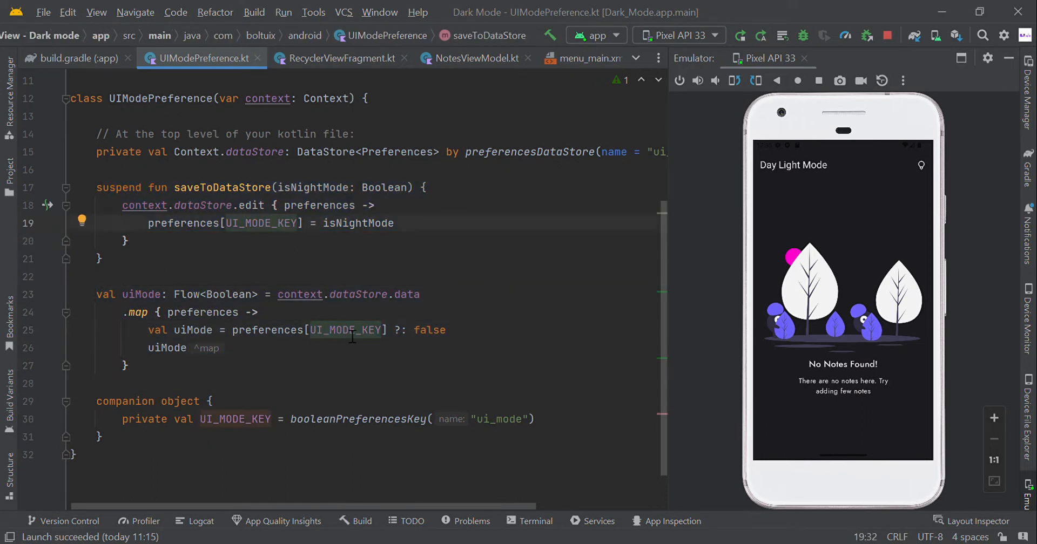
{"action": "left_click", "coordinate": [559, 151]}
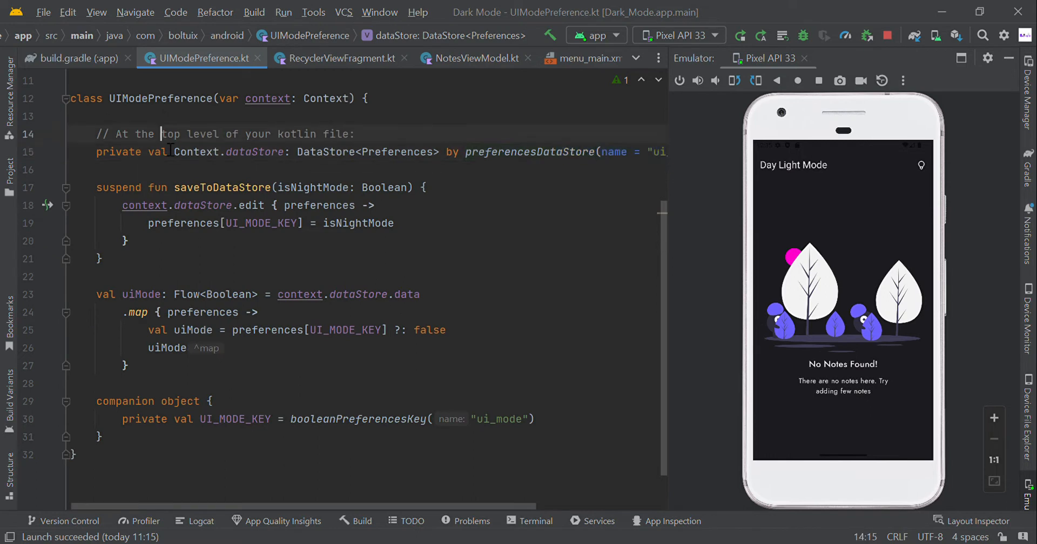
Step: Show the menu-host line in RecyclerViewFragment.kt's MenuProvider setup
{"action": "left_click", "coordinate": [341, 58]}
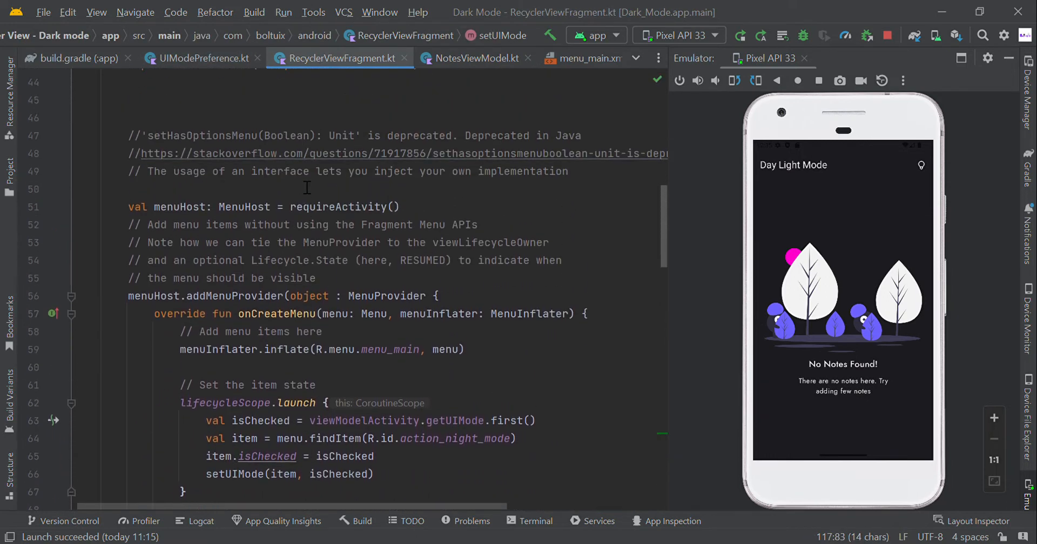
{"action": "scroll", "scroll_direction": "down", "scroll_amount": 3}
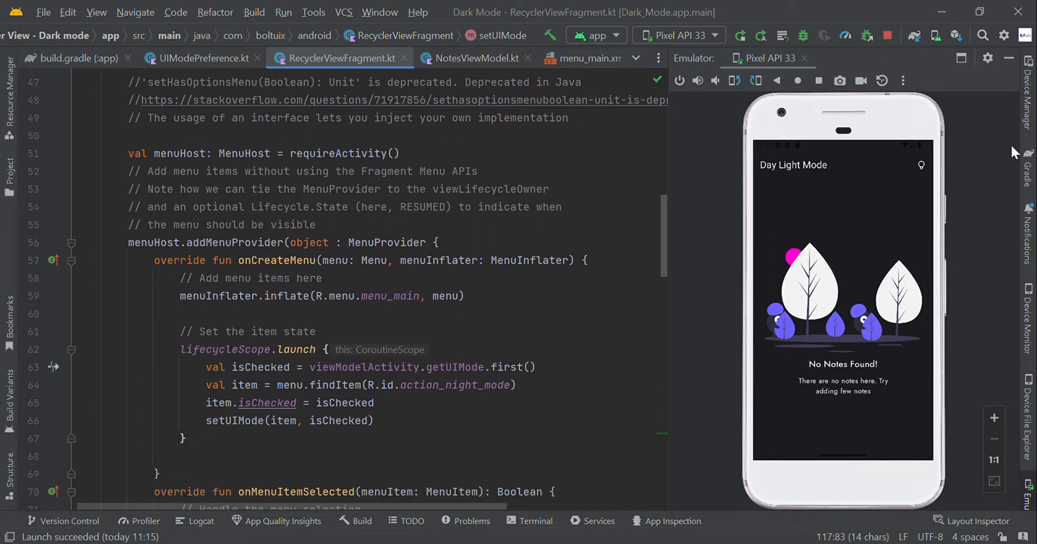
{"action": "mouse_move", "coordinate": [921, 167]}
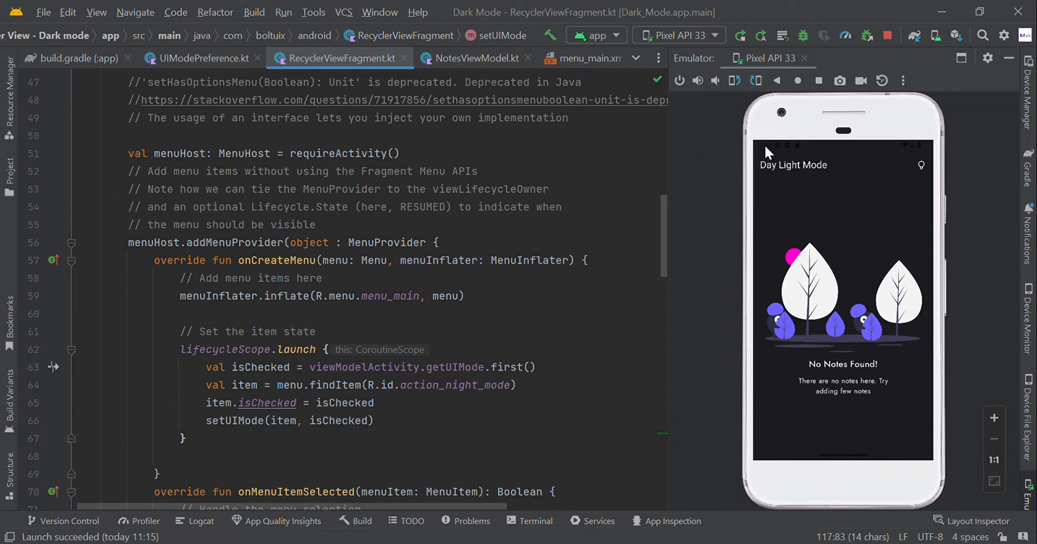
{"action": "mouse_move", "coordinate": [357, 291]}
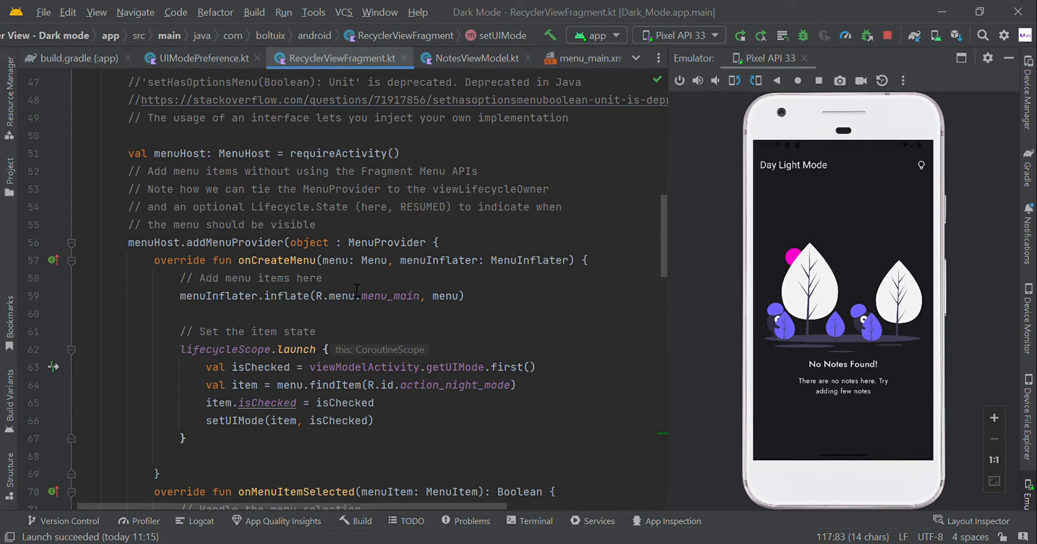
{"action": "triple_click", "coordinate": [265, 153]}
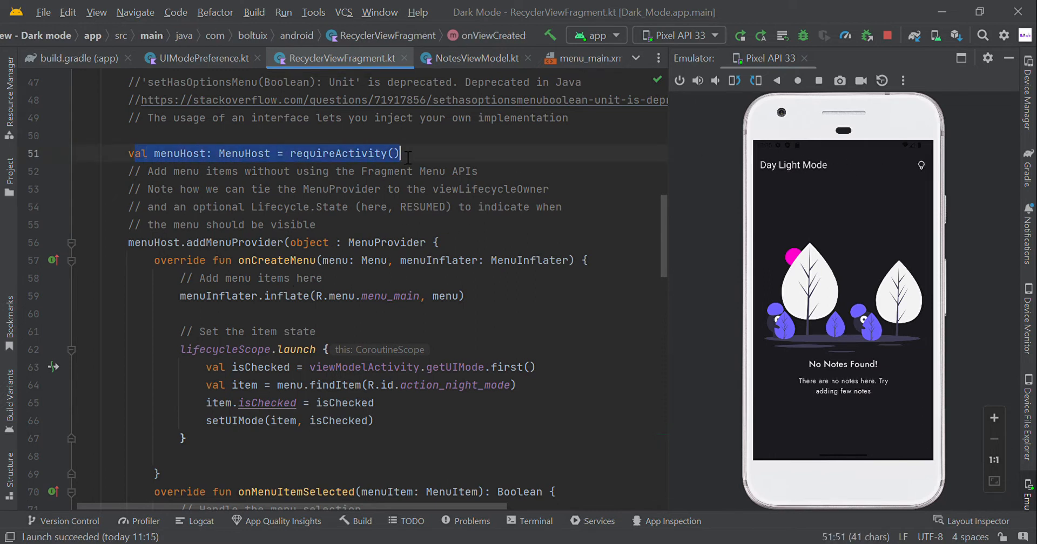
{"action": "scroll", "scroll_direction": "down", "scroll_amount": 3}
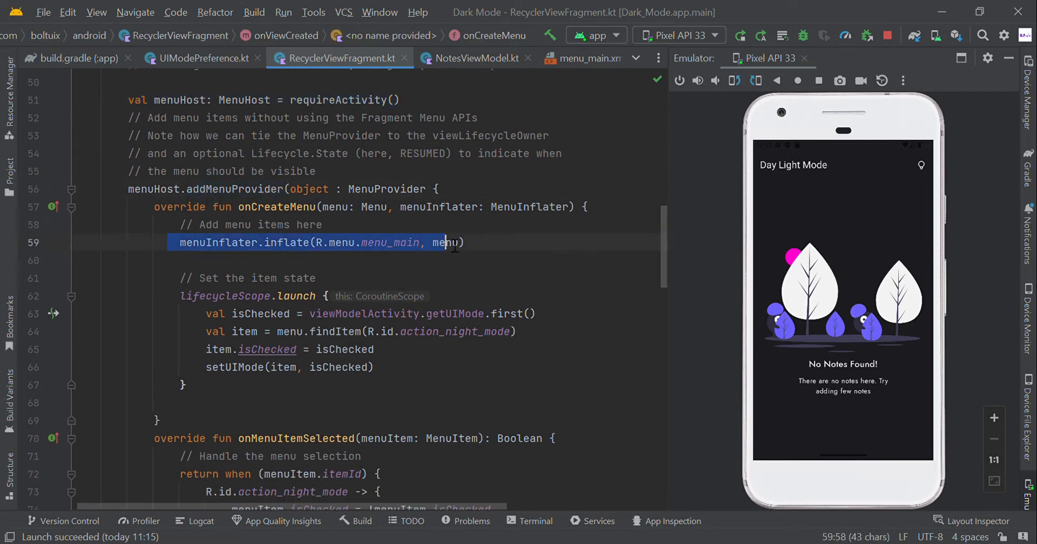
Step: Inspect the action_night_mode item in menu_main.xml, then return to RecyclerViewFragment.kt
{"action": "left_click", "coordinate": [582, 59]}
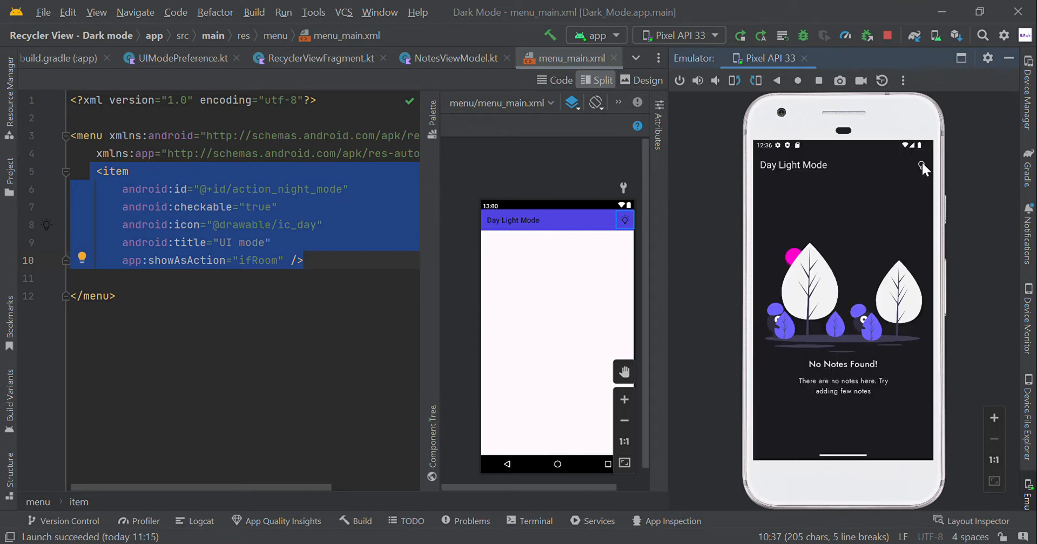
{"action": "mouse_move", "coordinate": [940, 167]}
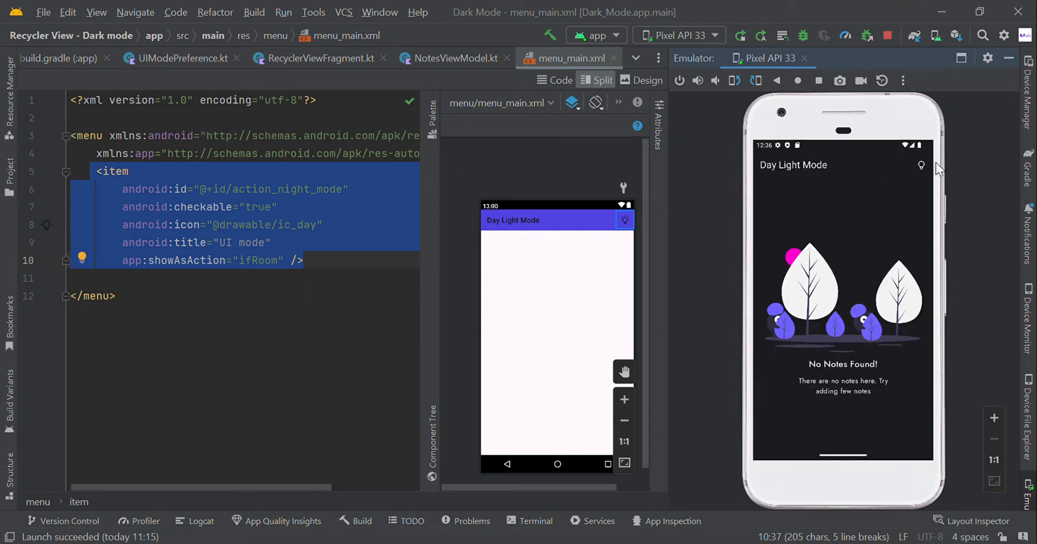
{"action": "left_click", "coordinate": [213, 189]}
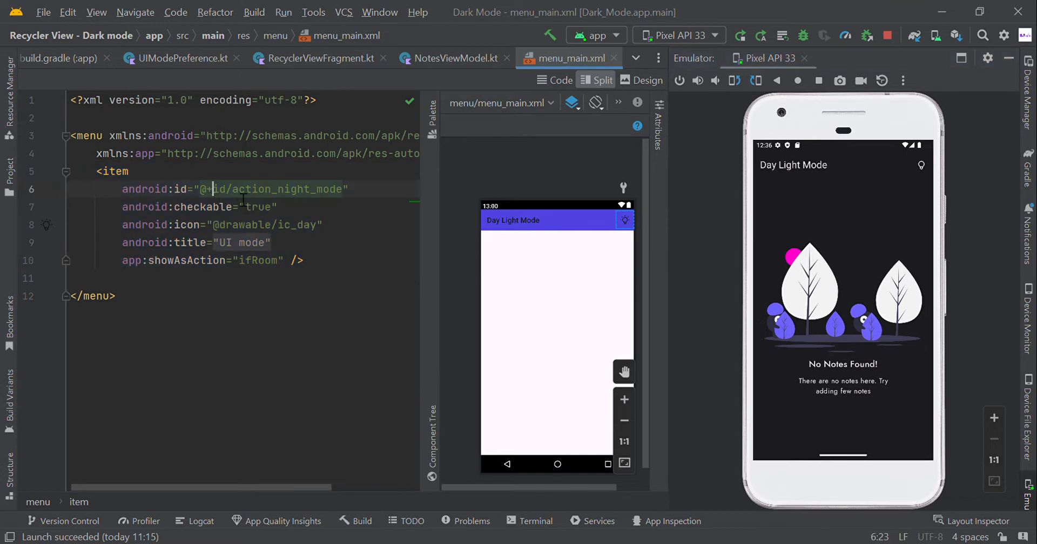
{"action": "left_click", "coordinate": [318, 58]}
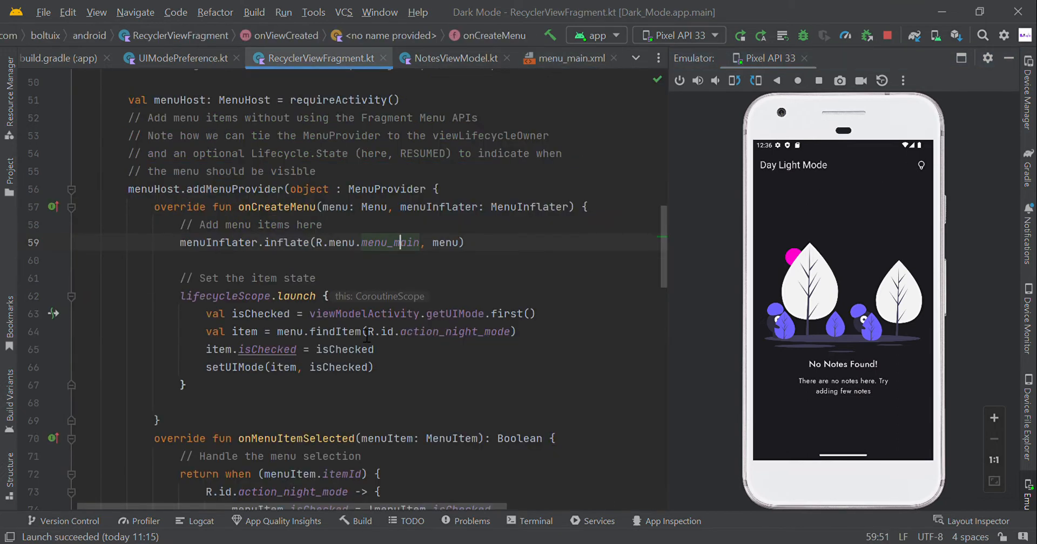
Step: Highlight the isChecked assignment and scroll down to setUIMode(item, isChecked)
{"action": "double_click", "coordinate": [454, 332]}
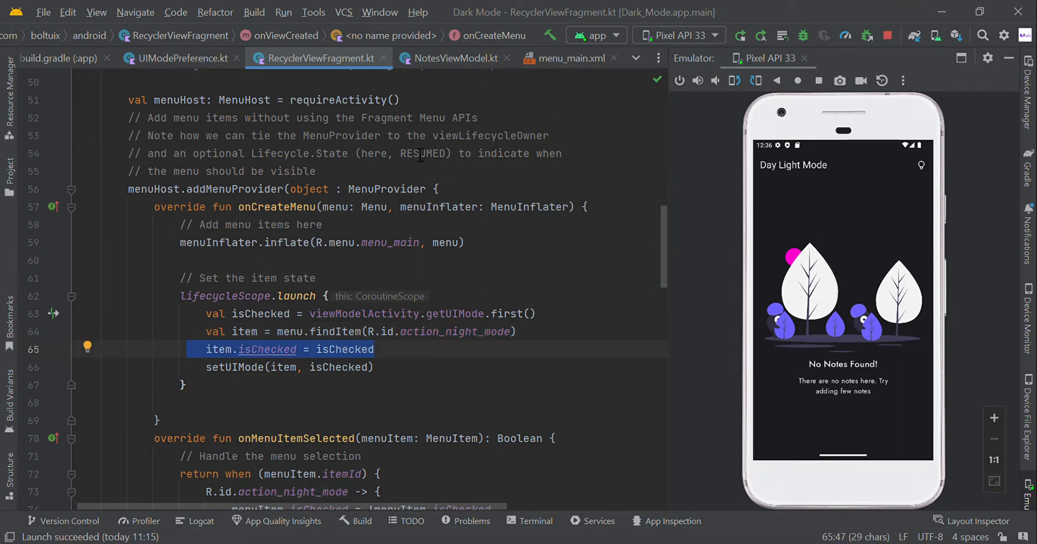
{"action": "scroll", "scroll_direction": "down", "scroll_amount": 3}
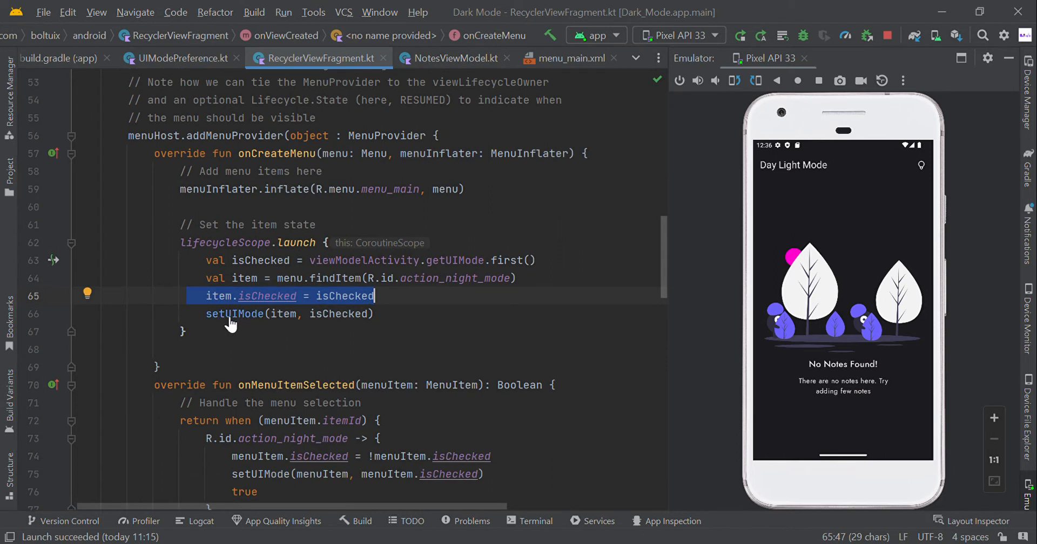
{"action": "mouse_move", "coordinate": [235, 314]}
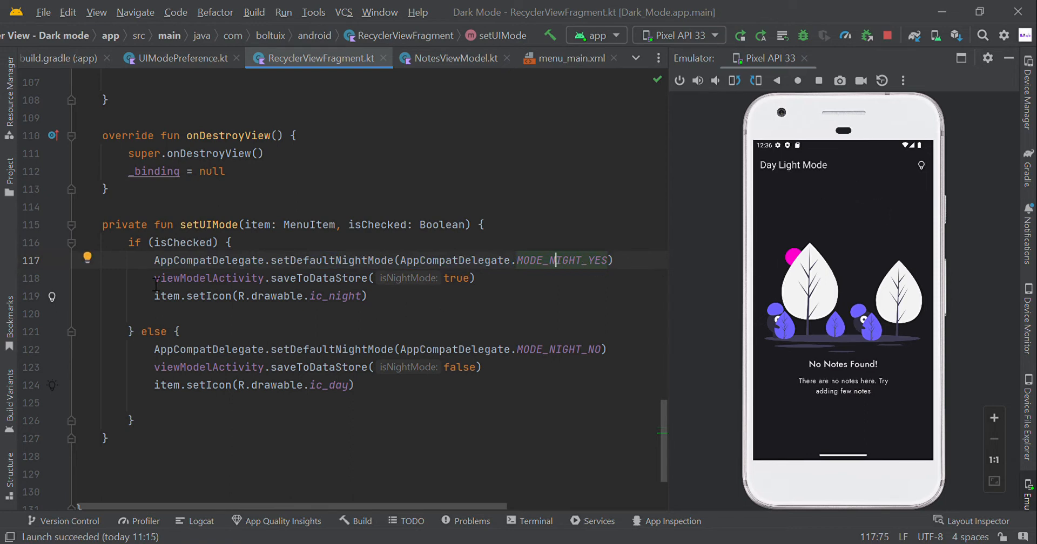
Step: Highlight setUIMode's saveToDataStore and night-icon lines, including the ic_night drawable name
{"action": "triple_click", "coordinate": [311, 278]}
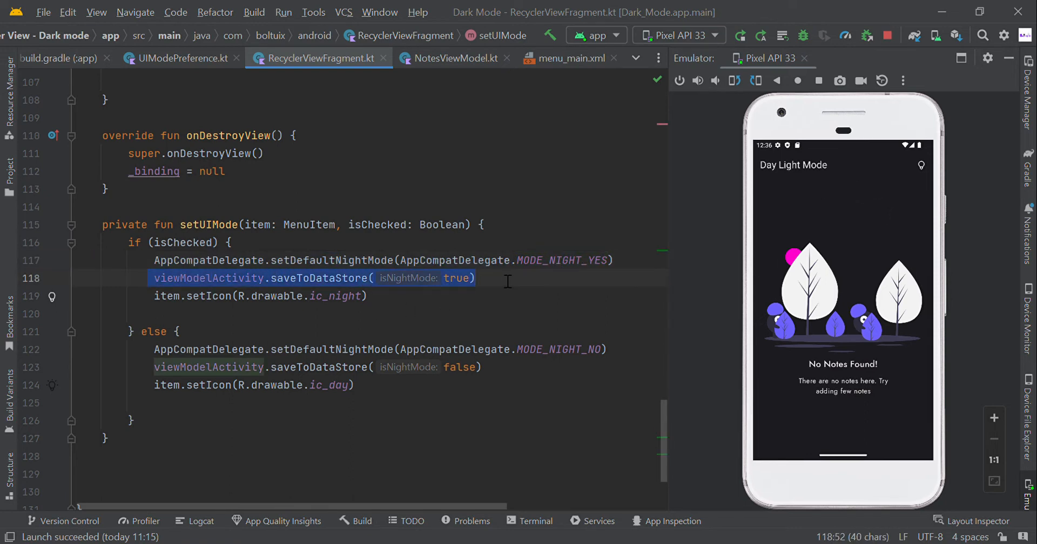
{"action": "left_click", "coordinate": [141, 295]}
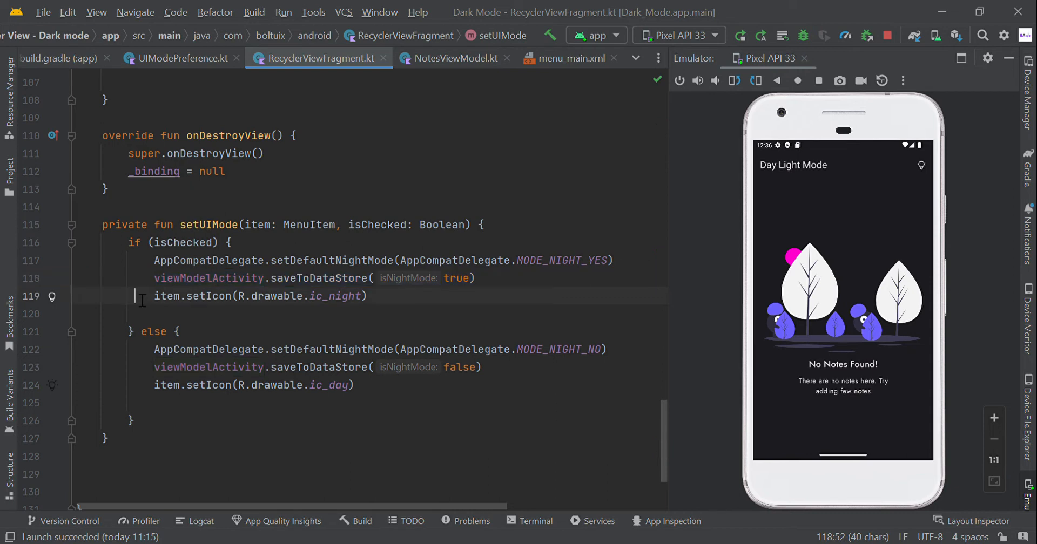
{"action": "triple_click", "coordinate": [232, 296]}
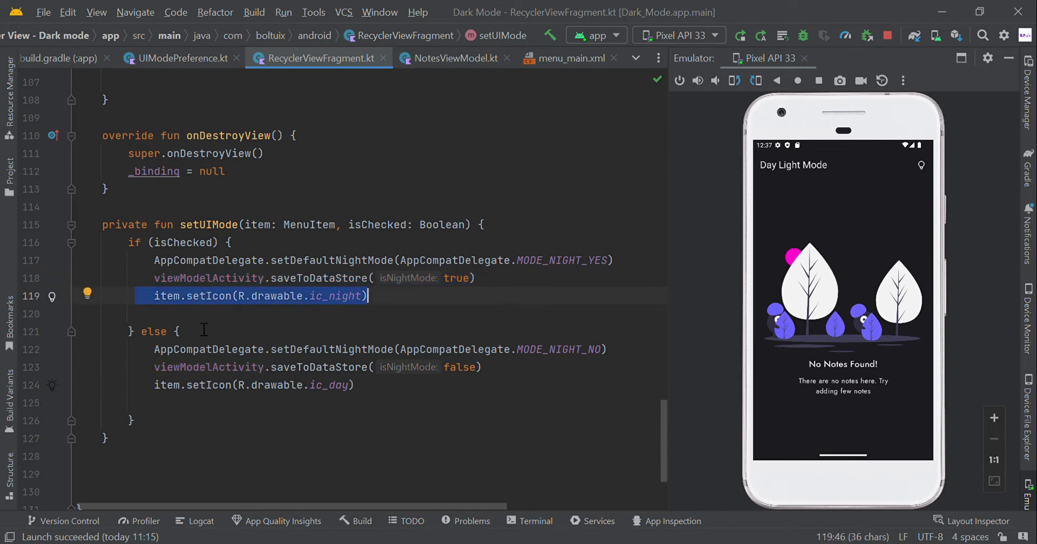
{"action": "double_click", "coordinate": [175, 350]}
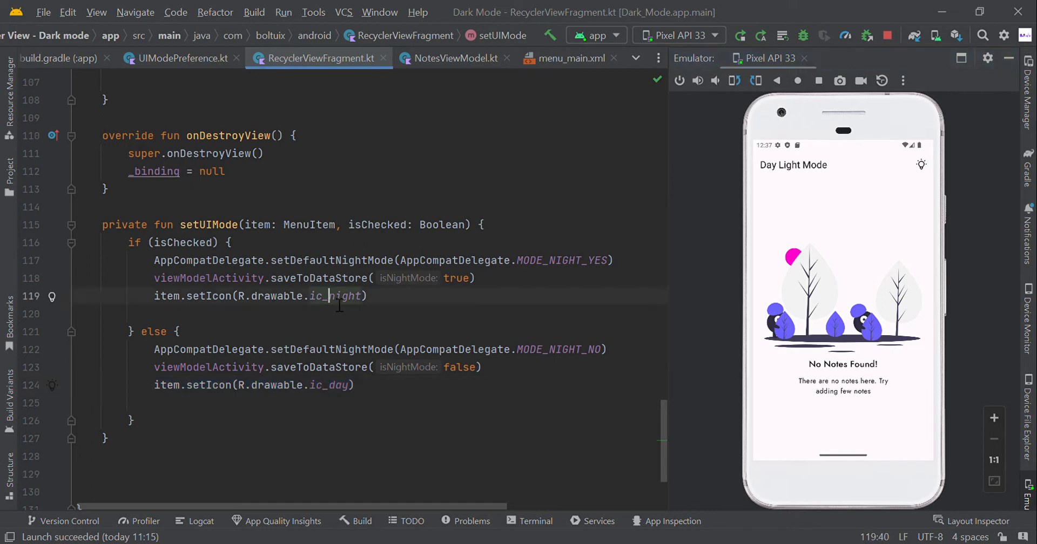
{"action": "double_click", "coordinate": [329, 385]}
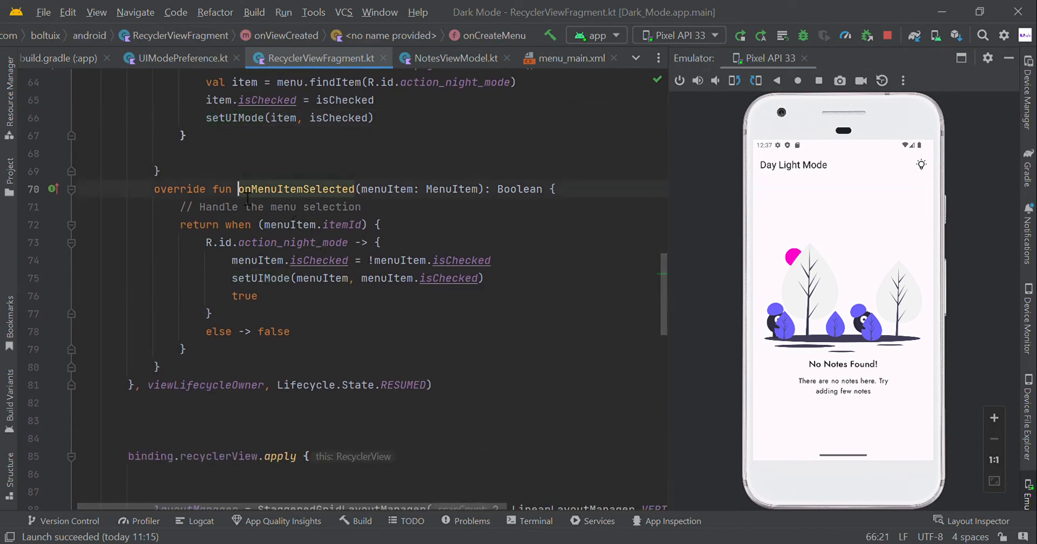
Step: Highlight onMenuItemSelected and its setUIMode call in the action_night_mode branch
{"action": "double_click", "coordinate": [296, 189]}
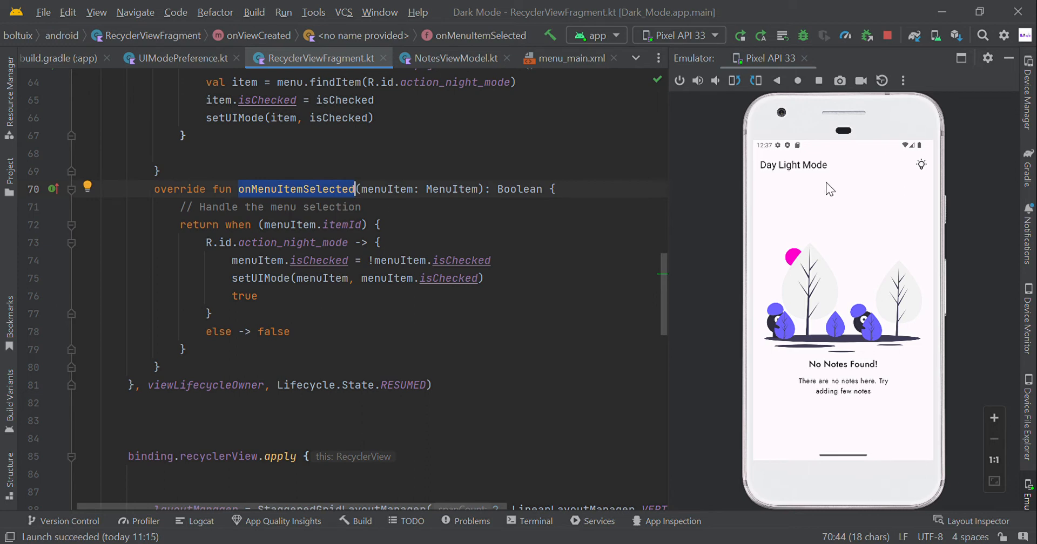
{"action": "mouse_move", "coordinate": [925, 172]}
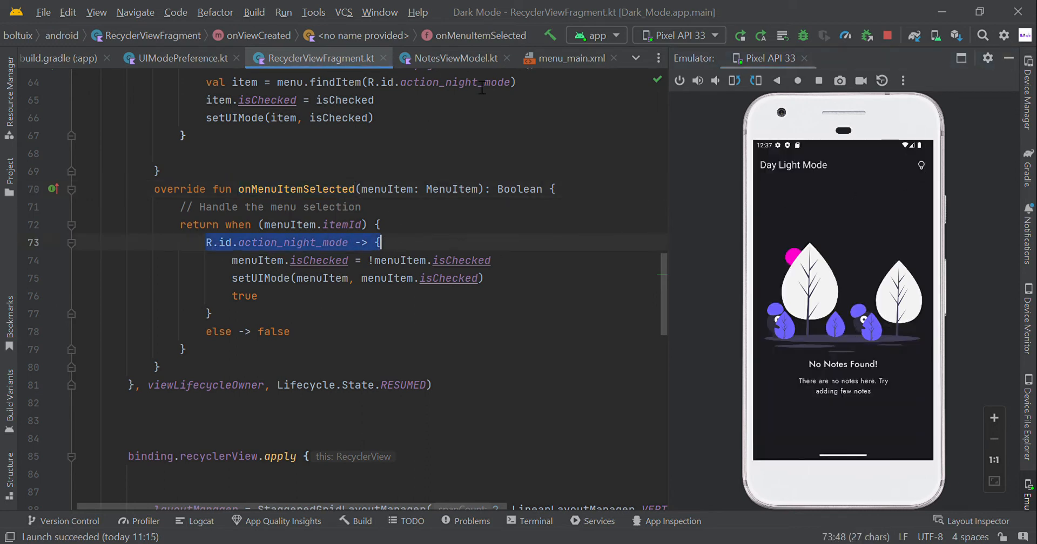
{"action": "left_click", "coordinate": [569, 58]}
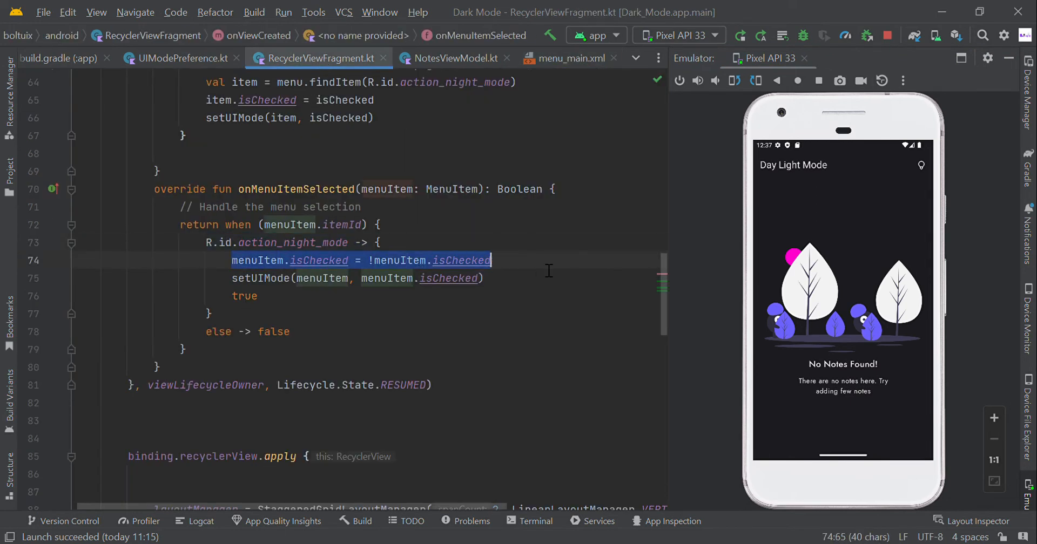
{"action": "left_click", "coordinate": [248, 277]}
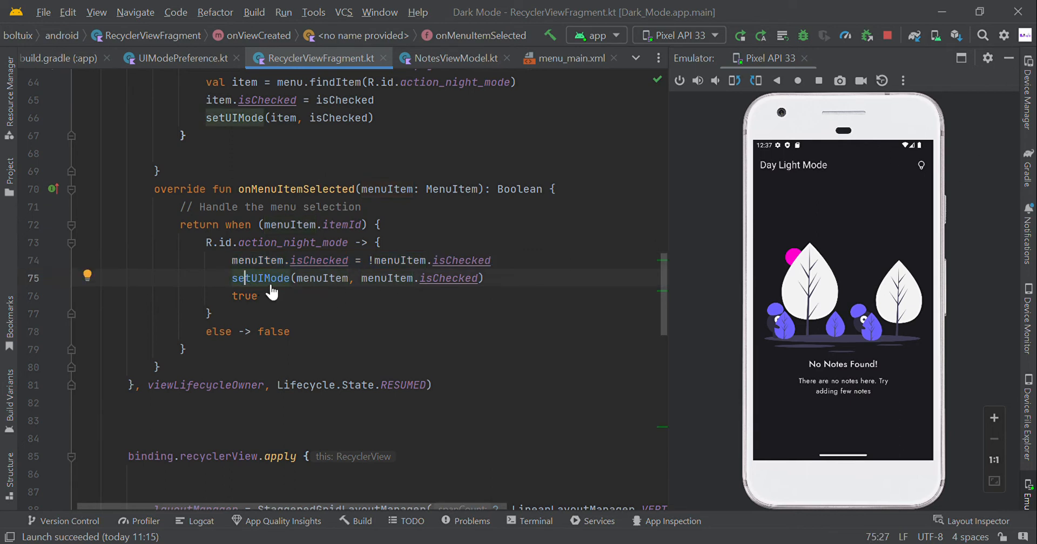
{"action": "left_click", "coordinate": [260, 278]}
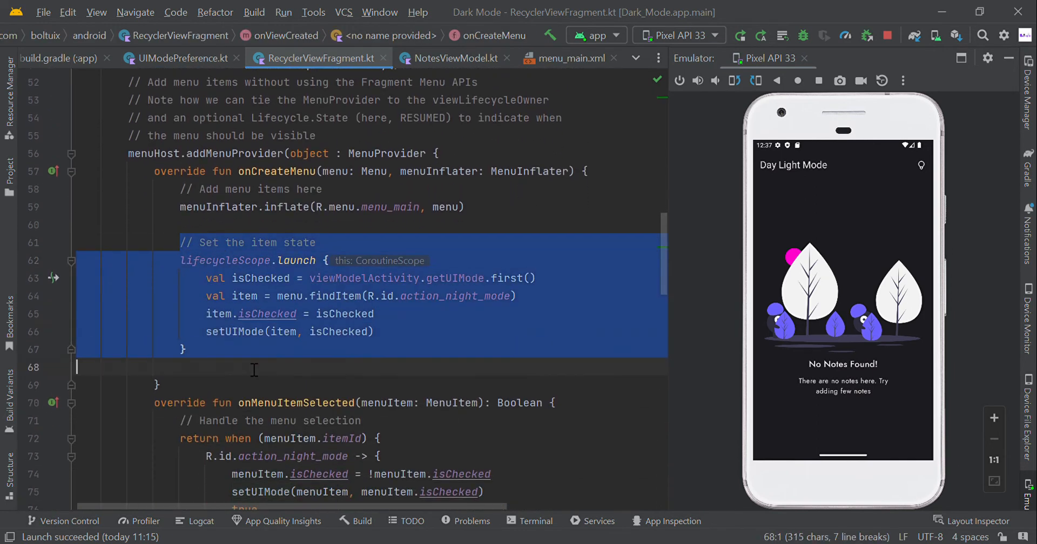
{"action": "mouse_move", "coordinate": [380, 308]}
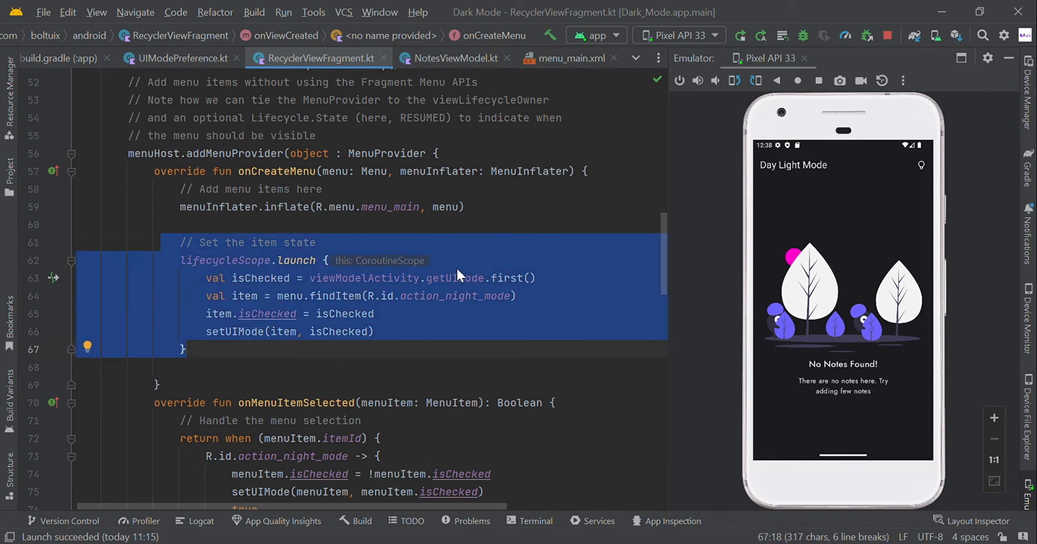
Step: Jump to getUIMode's definition in NotesViewModel.kt
{"action": "left_click", "coordinate": [455, 59]}
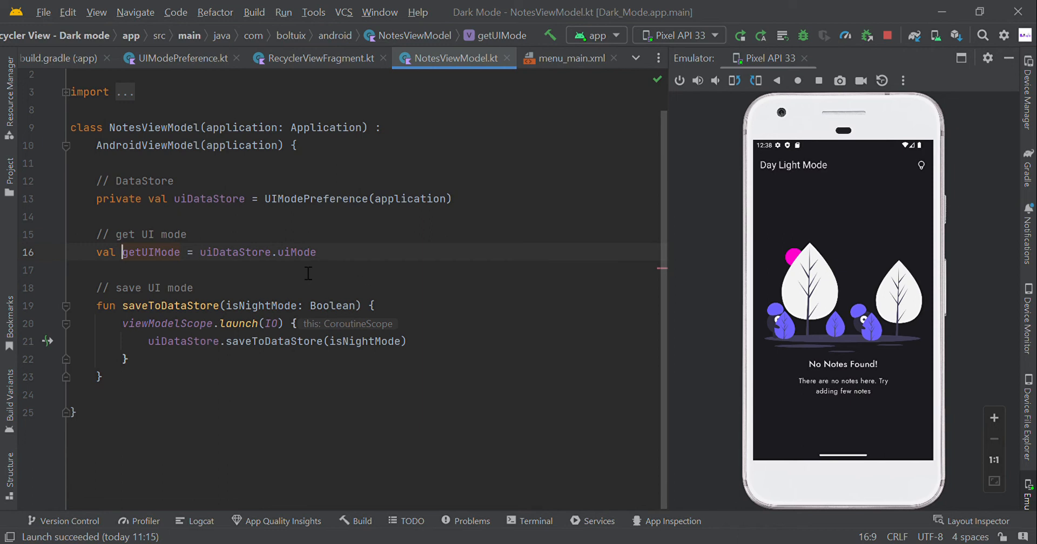
Step: Visit UIModePreference.kt and build.gradle (:app), then return to RecyclerViewFragment.kt
{"action": "left_click", "coordinate": [180, 58]}
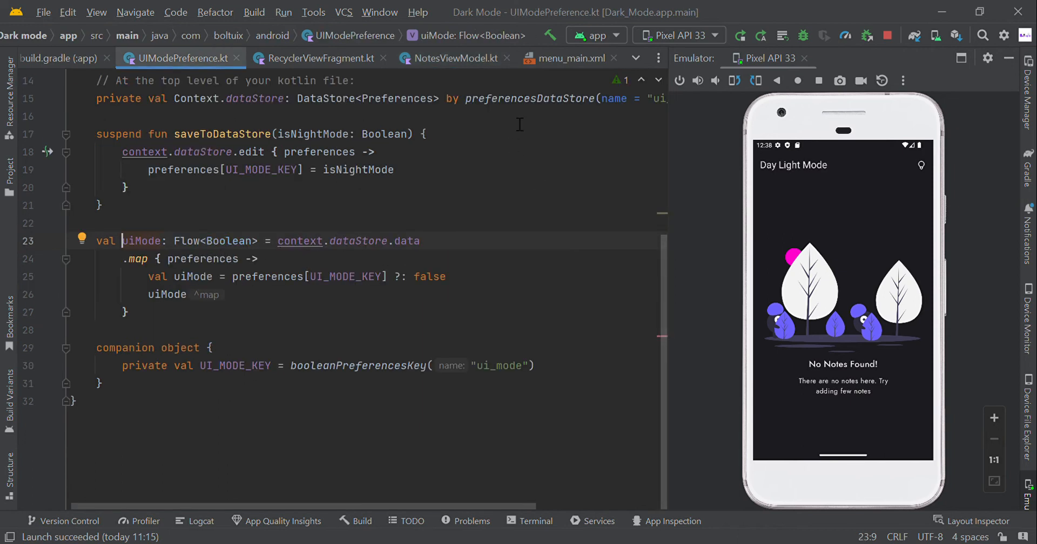
{"action": "mouse_move", "coordinate": [341, 312]}
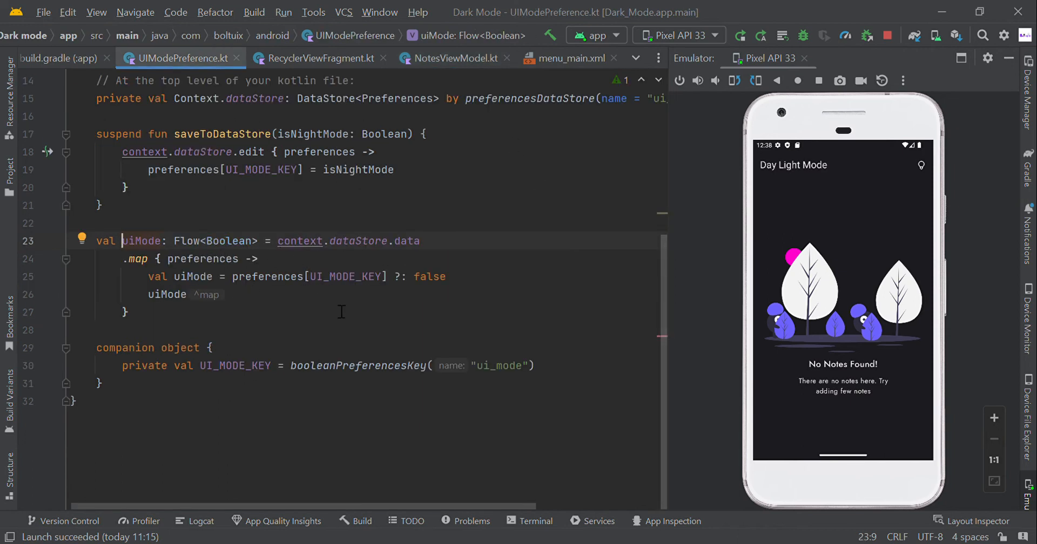
{"action": "left_click", "coordinate": [69, 58]}
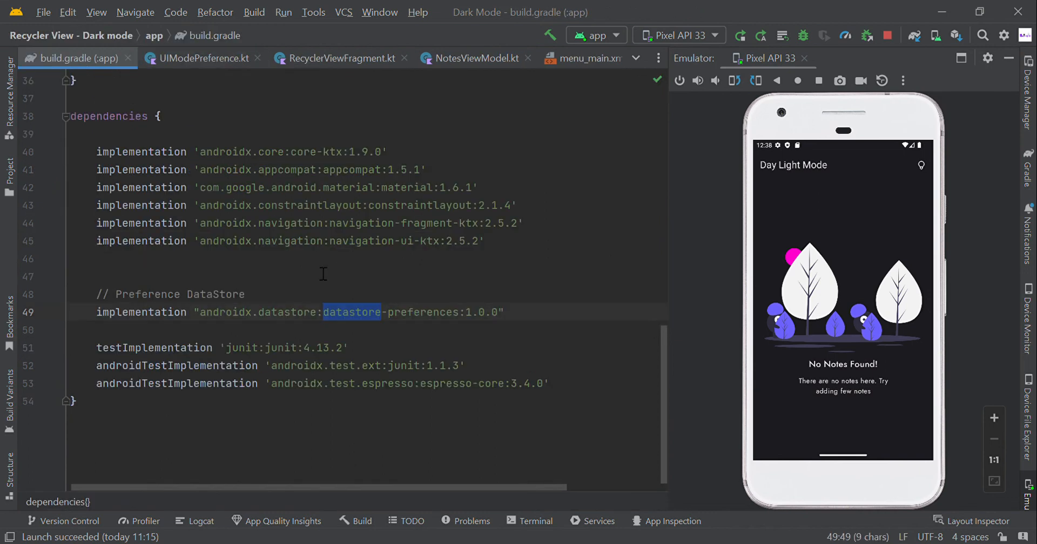
{"action": "left_click", "coordinate": [340, 59]}
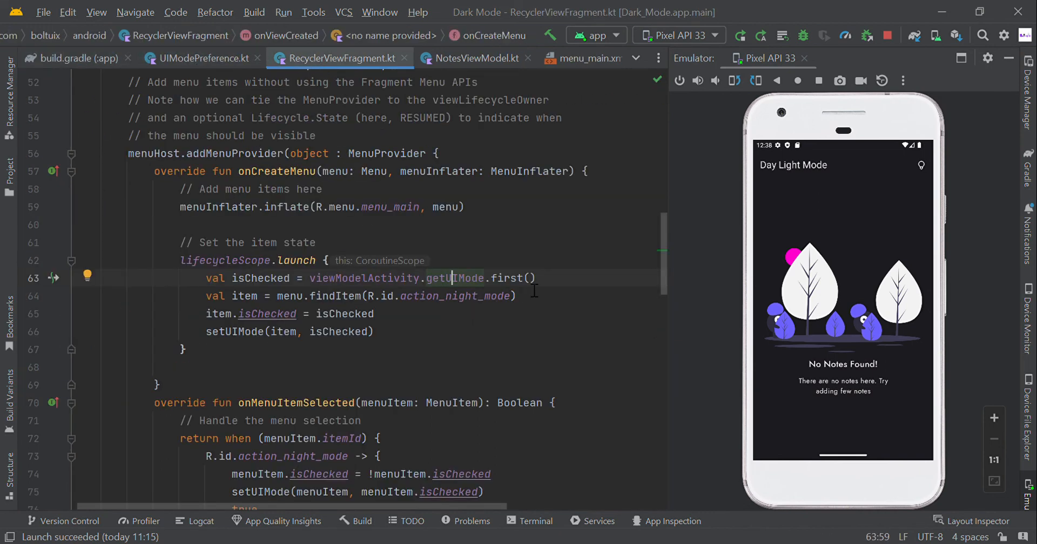
Step: Jump to the setUIMode function definition in RecyclerViewFragment.kt
{"action": "double_click", "coordinate": [260, 277]}
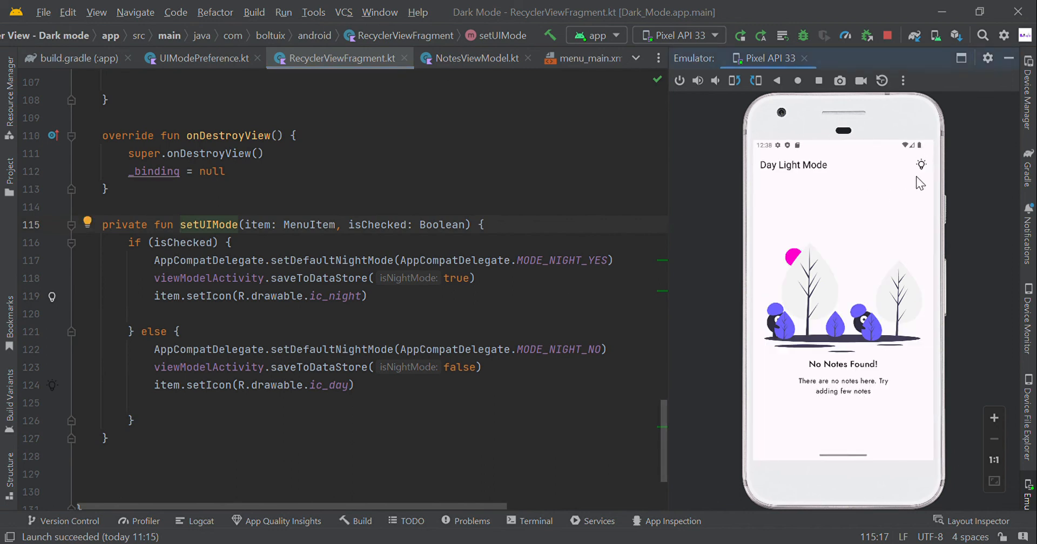
{"action": "mouse_move", "coordinate": [922, 171]}
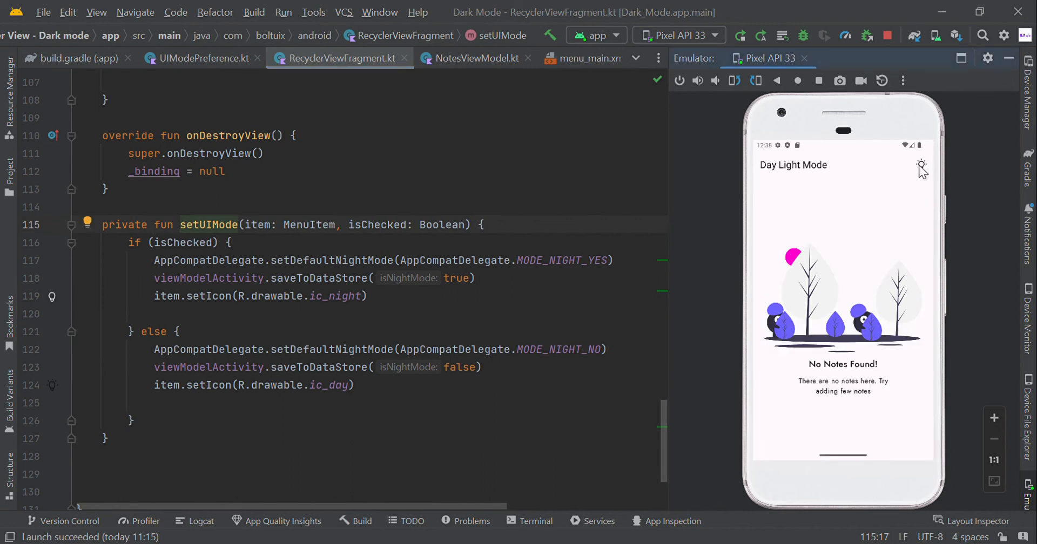